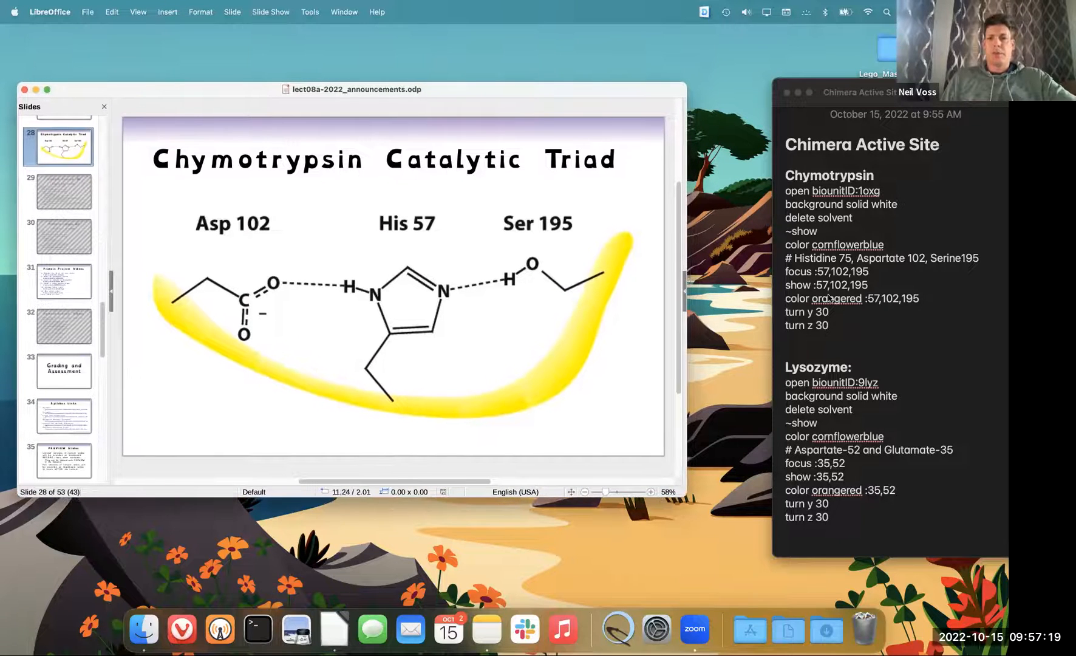
mouse_move(749, 638)
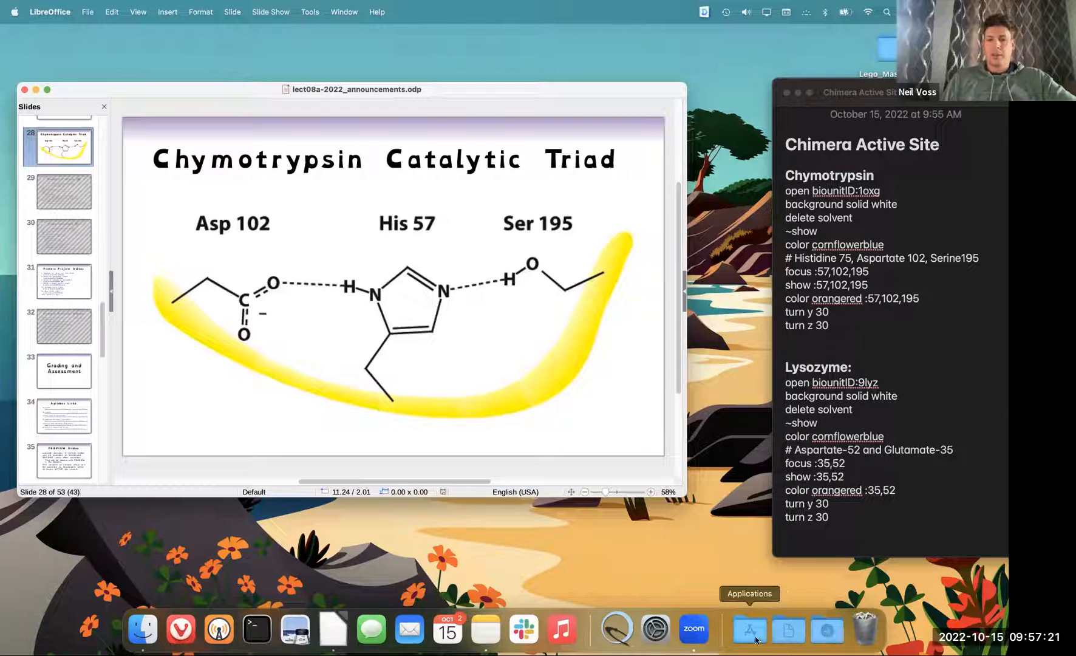
Step: Launch UCSF Chimera from the Applications stack in the Dock
click(748, 640)
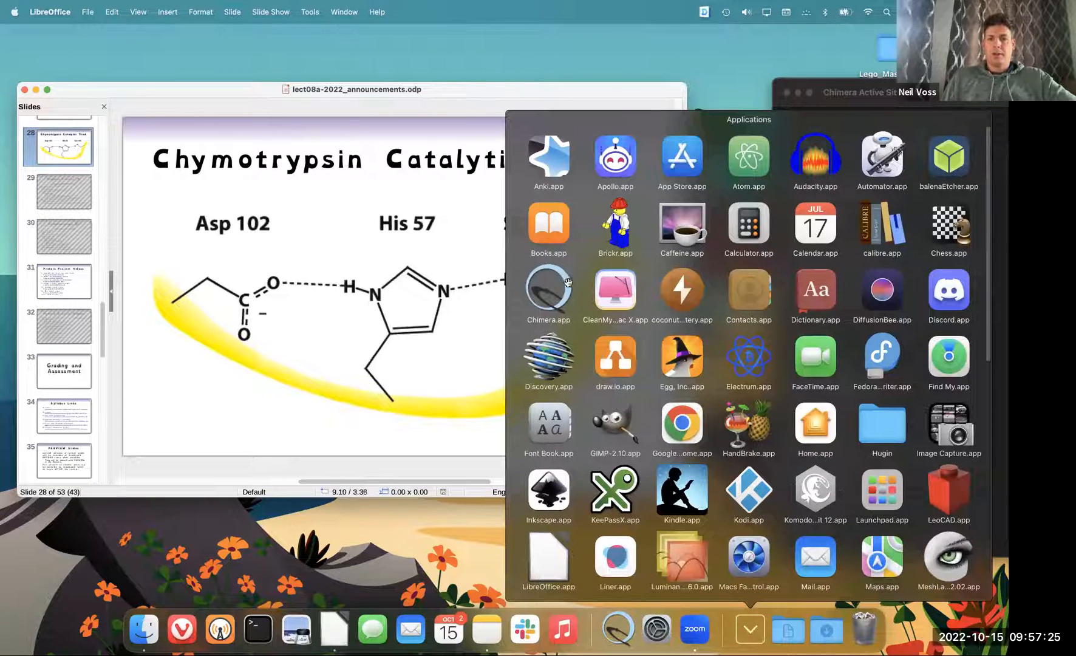
click(548, 290)
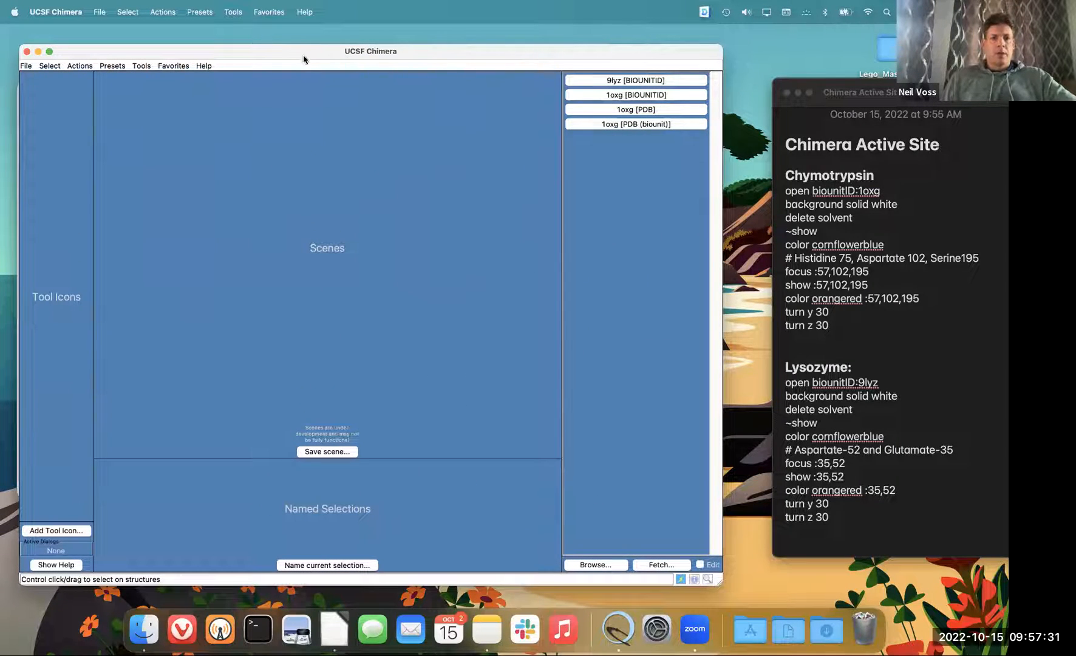
Step: Show Chimera's command line and ready it for the 'open biounitID:9lyz' command
click(268, 12)
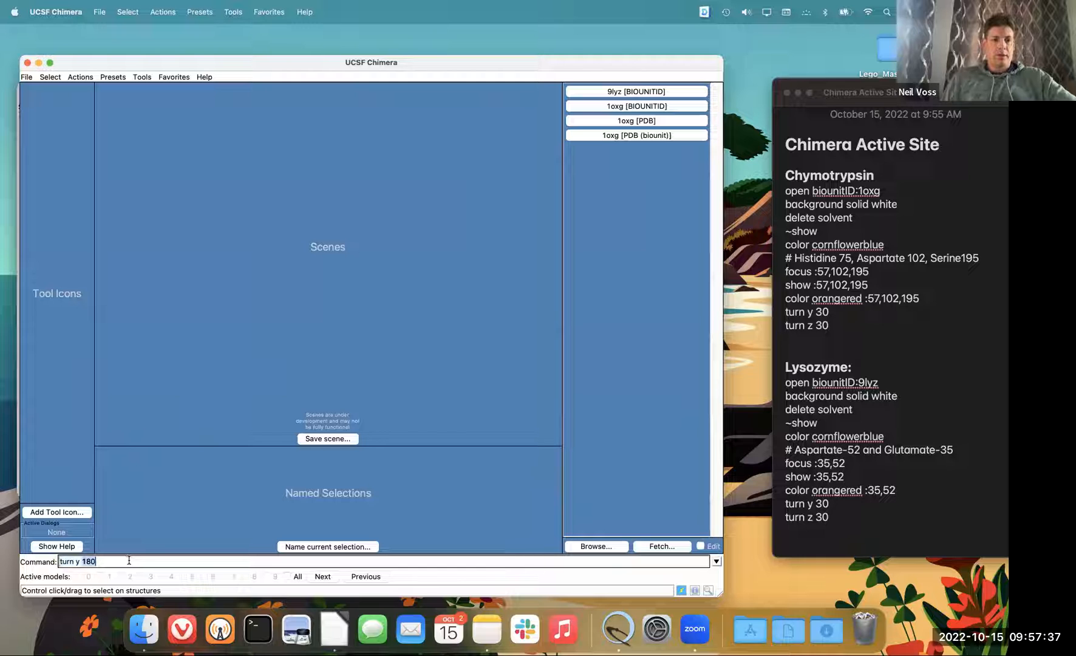
click(826, 325)
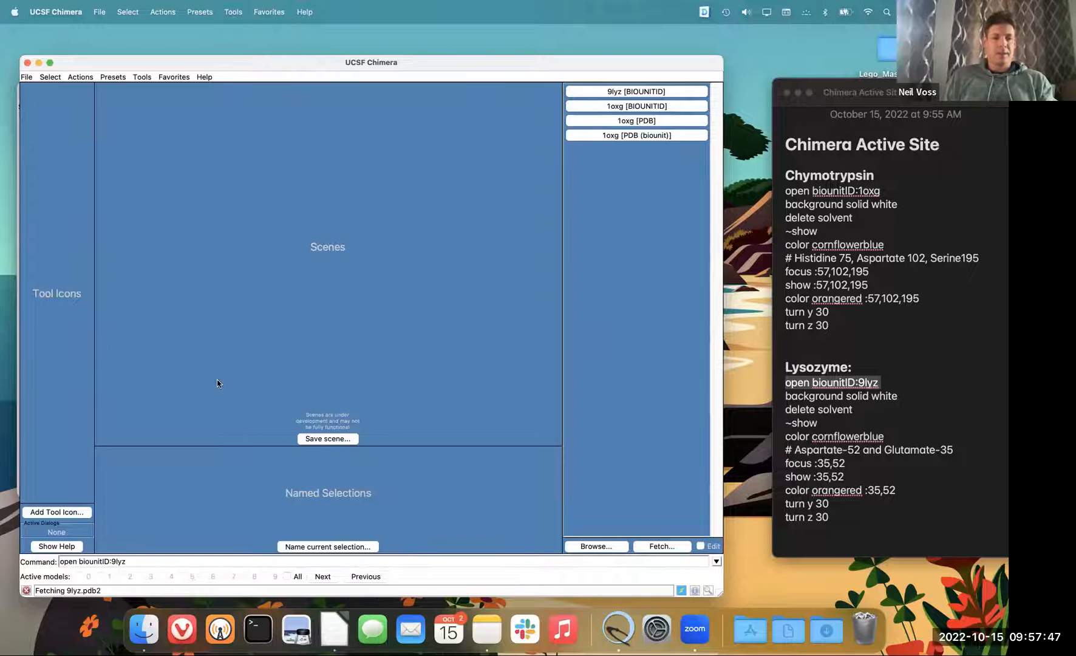
Step: Fetch 9lyz, dismiss the fetch dialog, and set the background to solid white
key(Return)
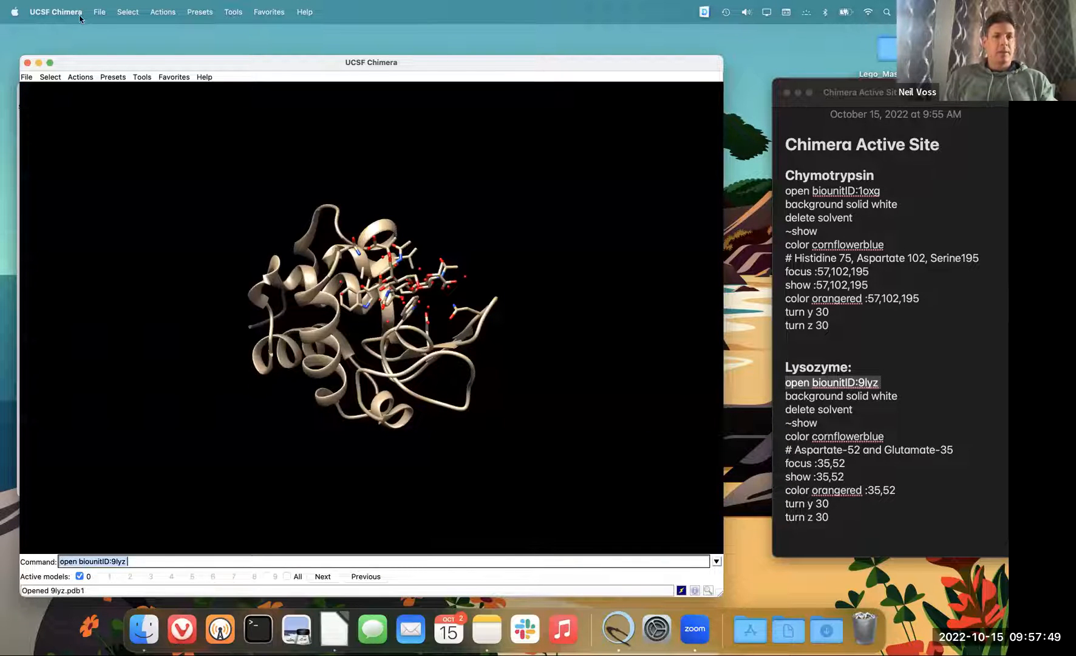
mouse_move(578, 224)
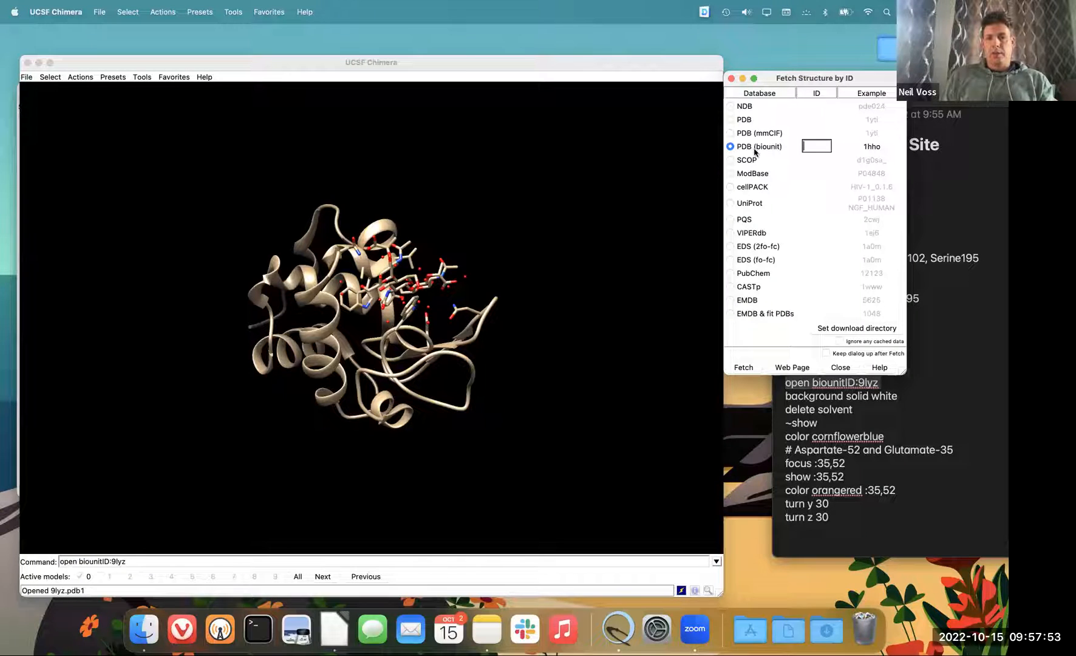
click(840, 368)
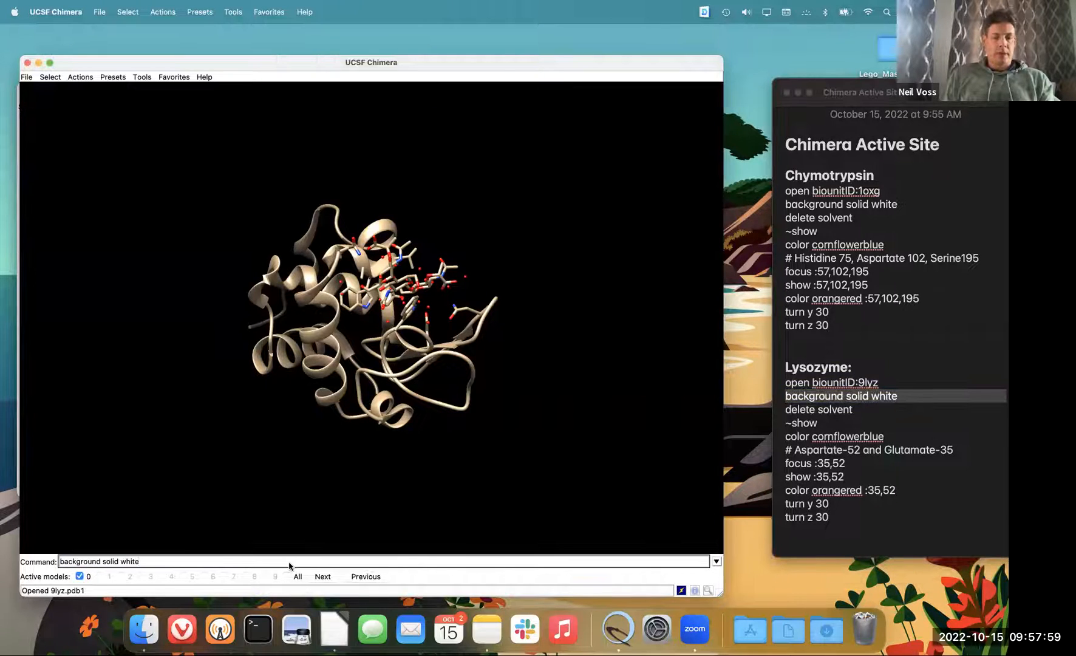
key(Return)
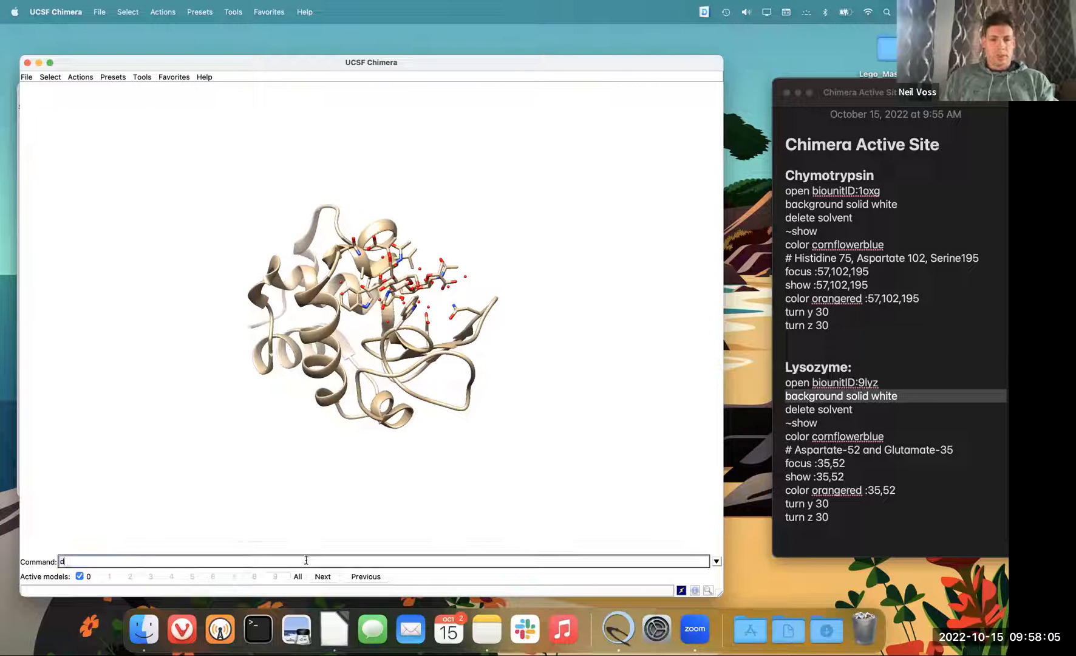
Step: Delete solvent, hide all atoms with '~show', and colour the model cornflower blue
text(elete solv)
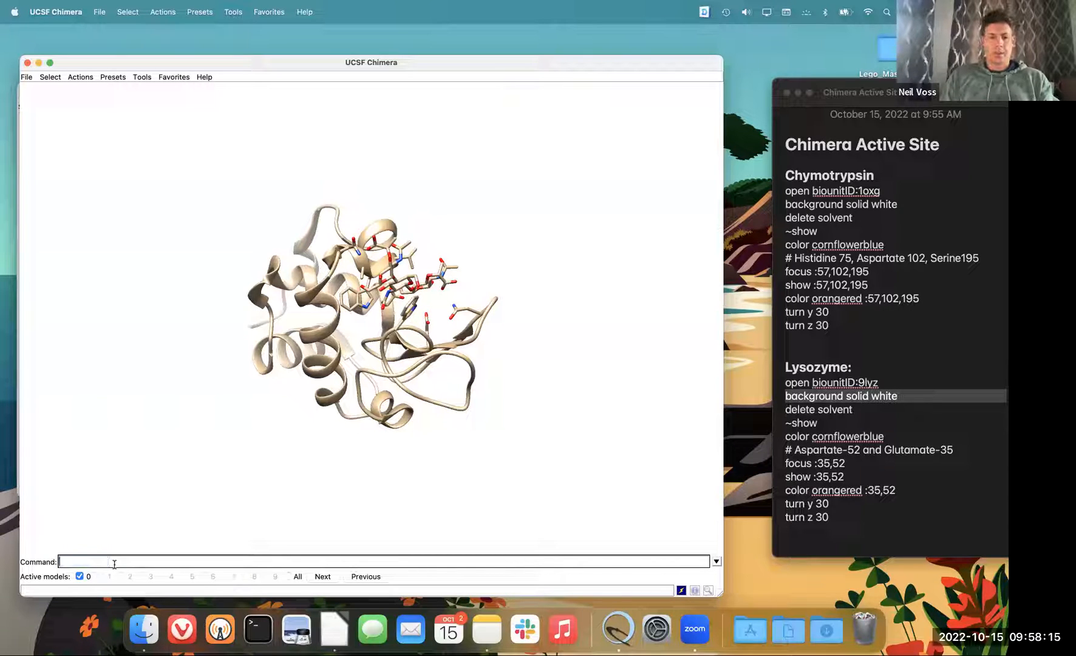
text(~show)
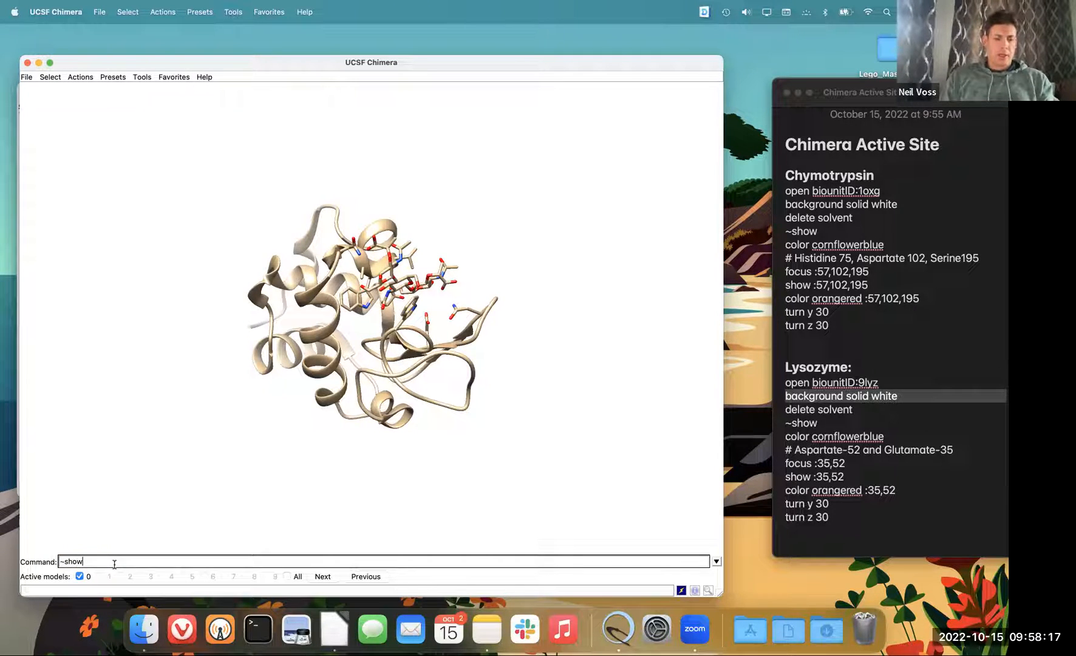
key(Return)
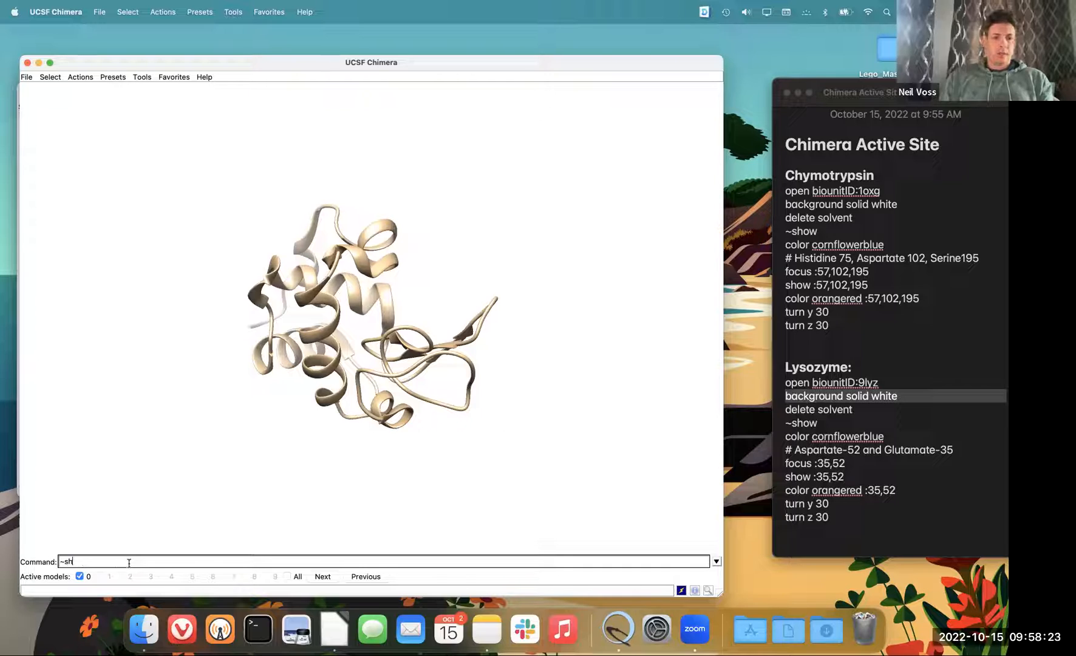
text(color col)
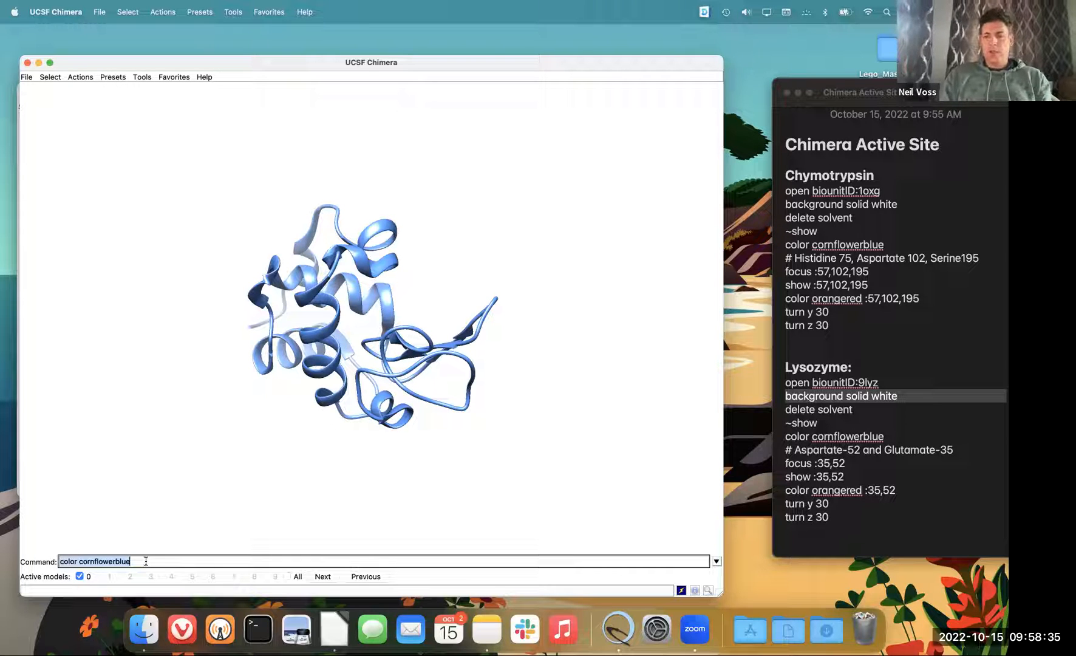
Step: Run 'focus :35,52' to centre the view on residues 35 and 52
text(focu)
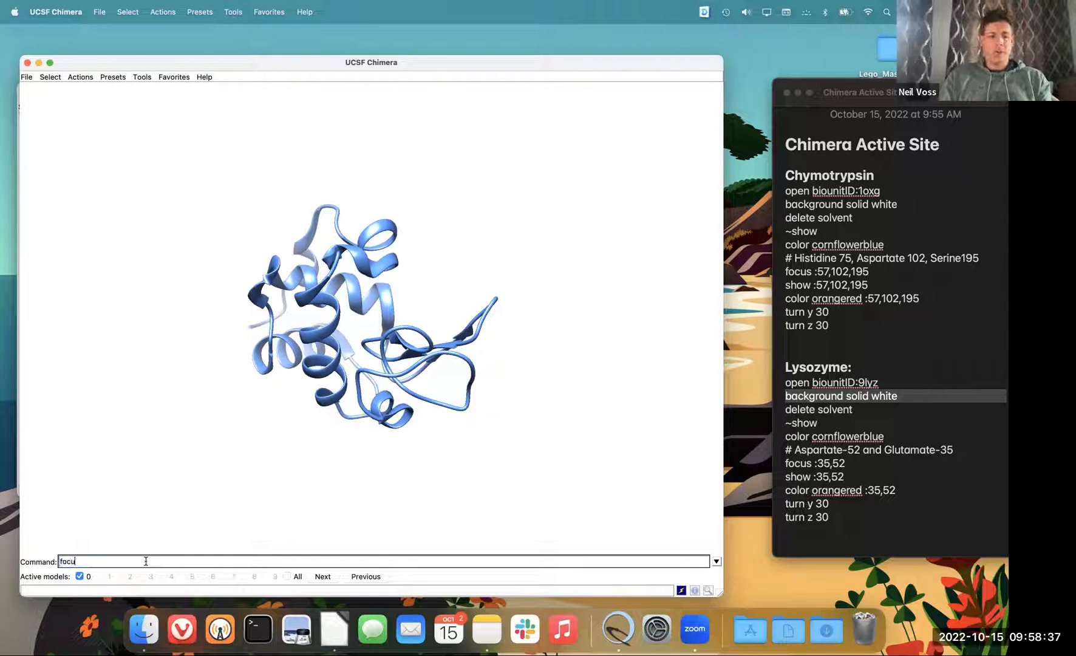
text(s)
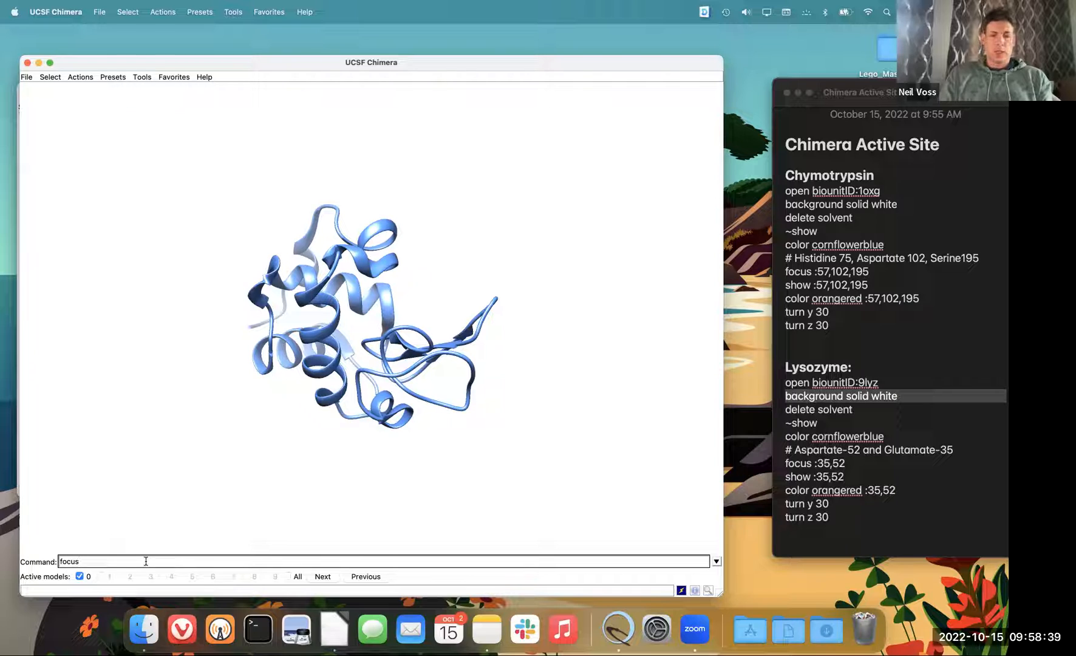
text(:35)
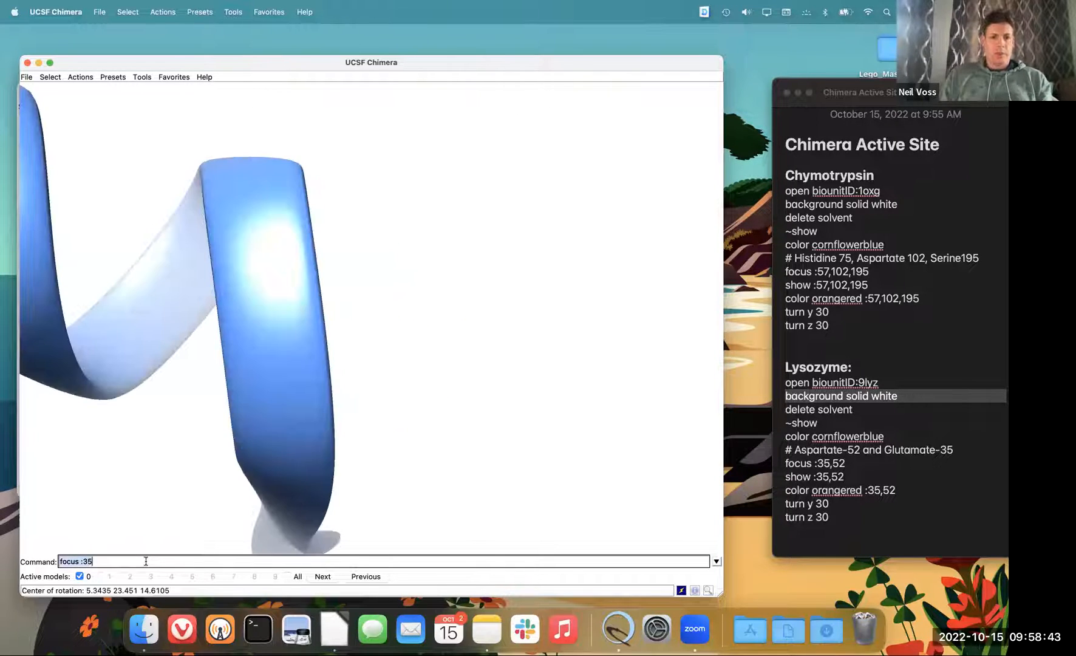
text(,)
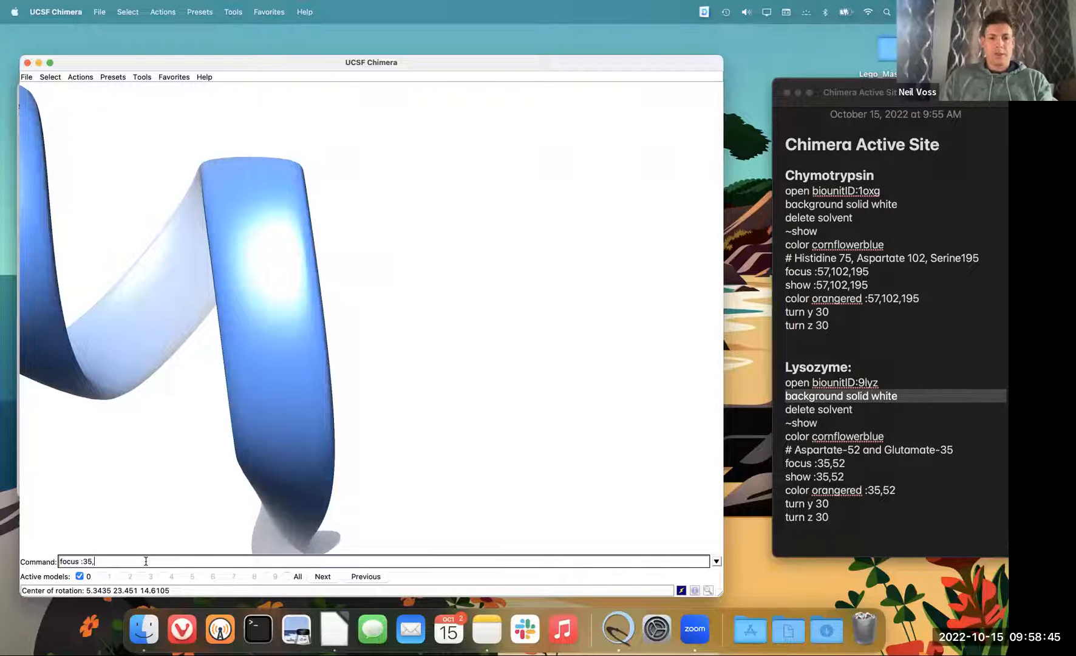
key(Return)
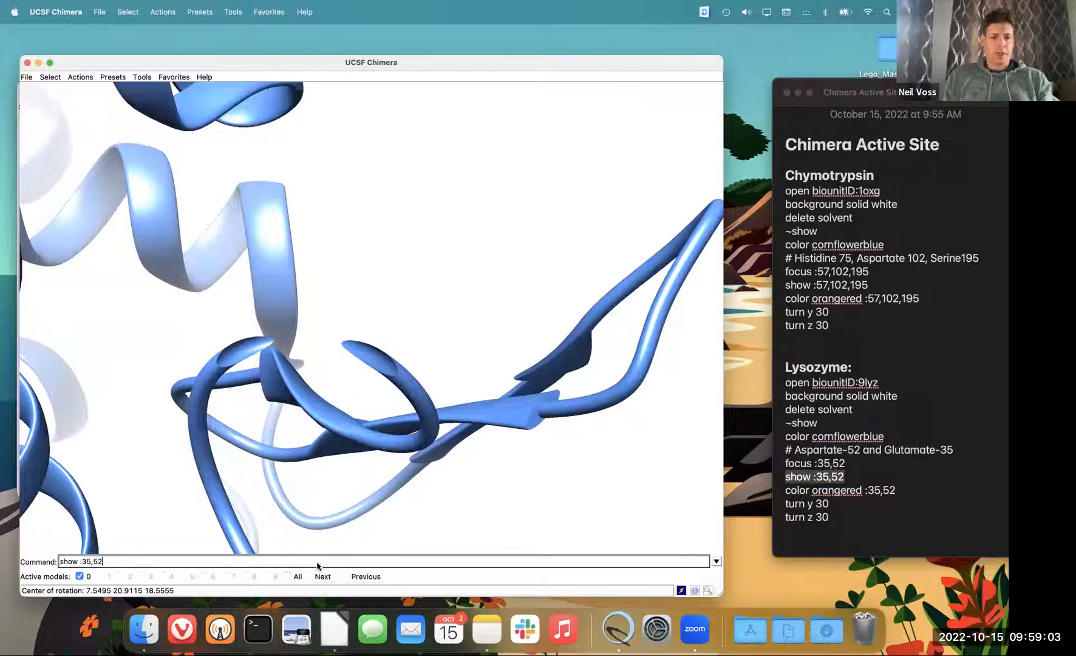
Step: Show residues 35 and 52 in orange-red, then turn y 30, z 30, y -10
key(Return)
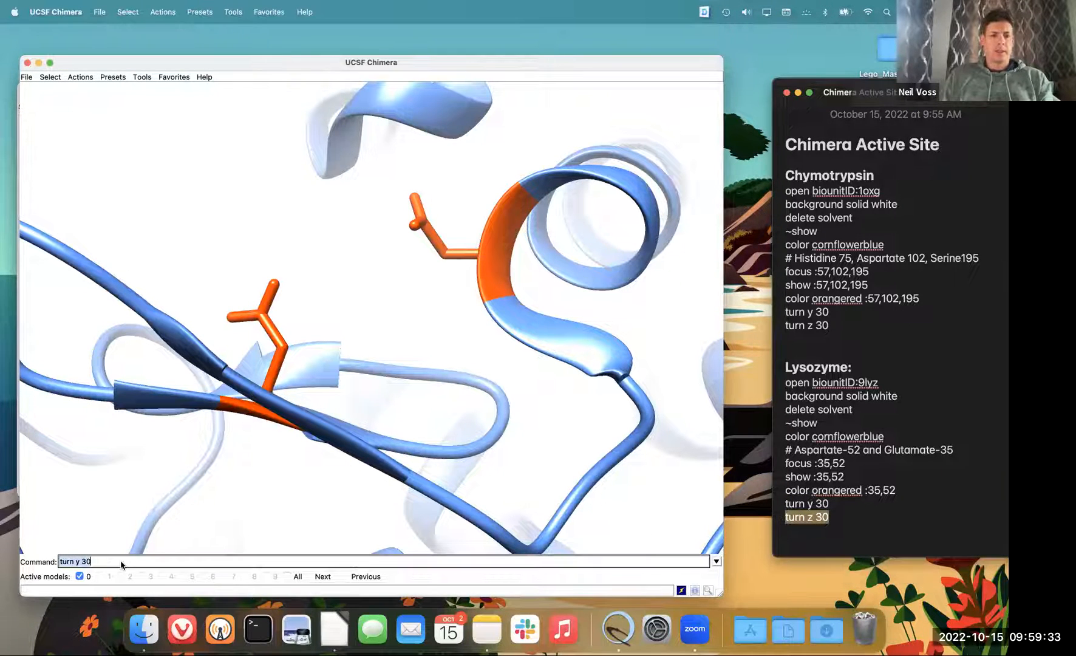
text(turn z 30)
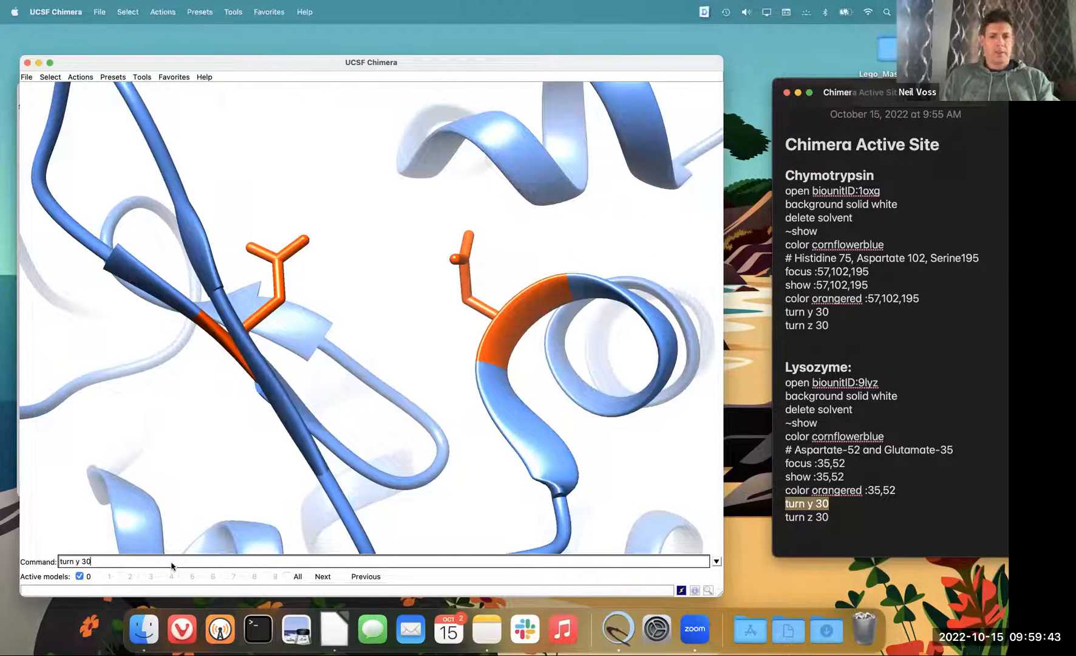
text(-1)
key(Return)
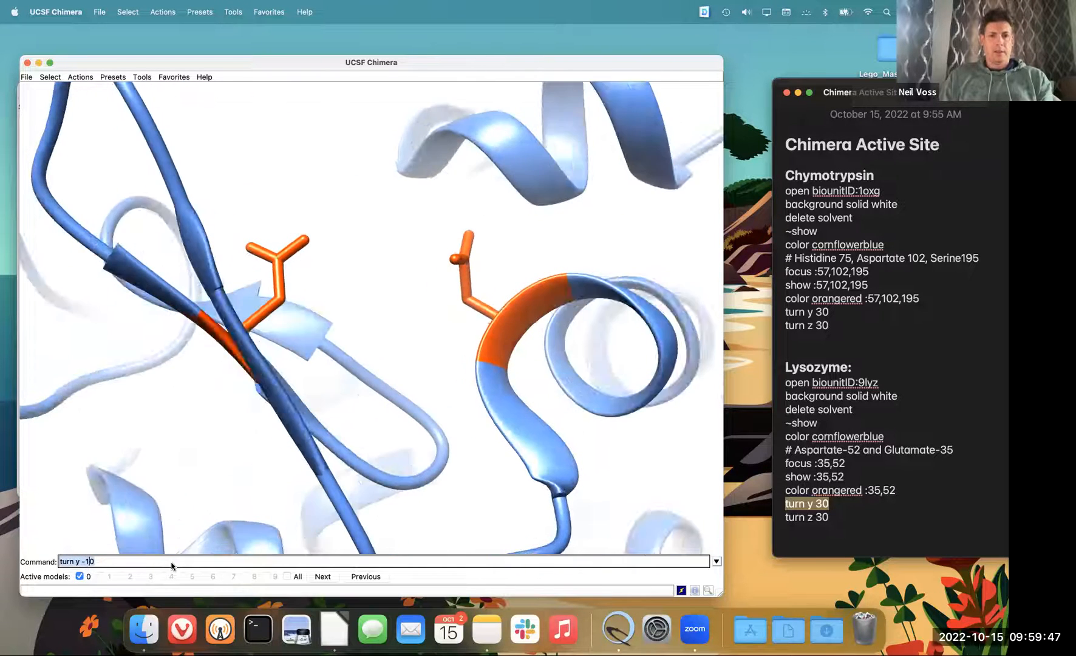
key(Return)
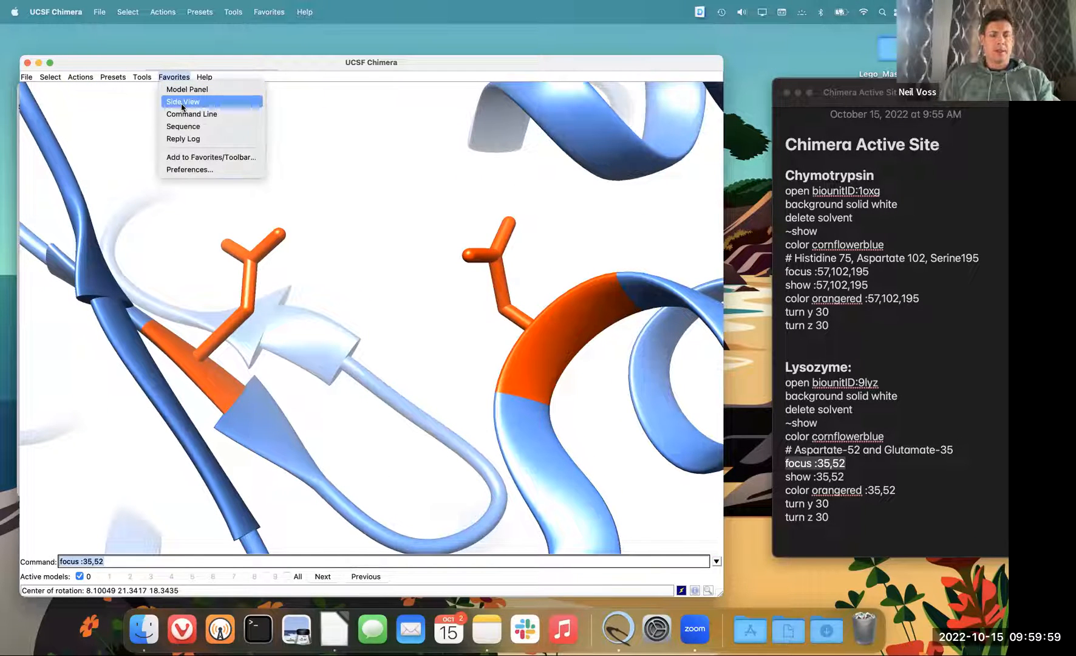
Step: Open Favorites > Side View, reposition its window, then close the side-view controls
click(182, 101)
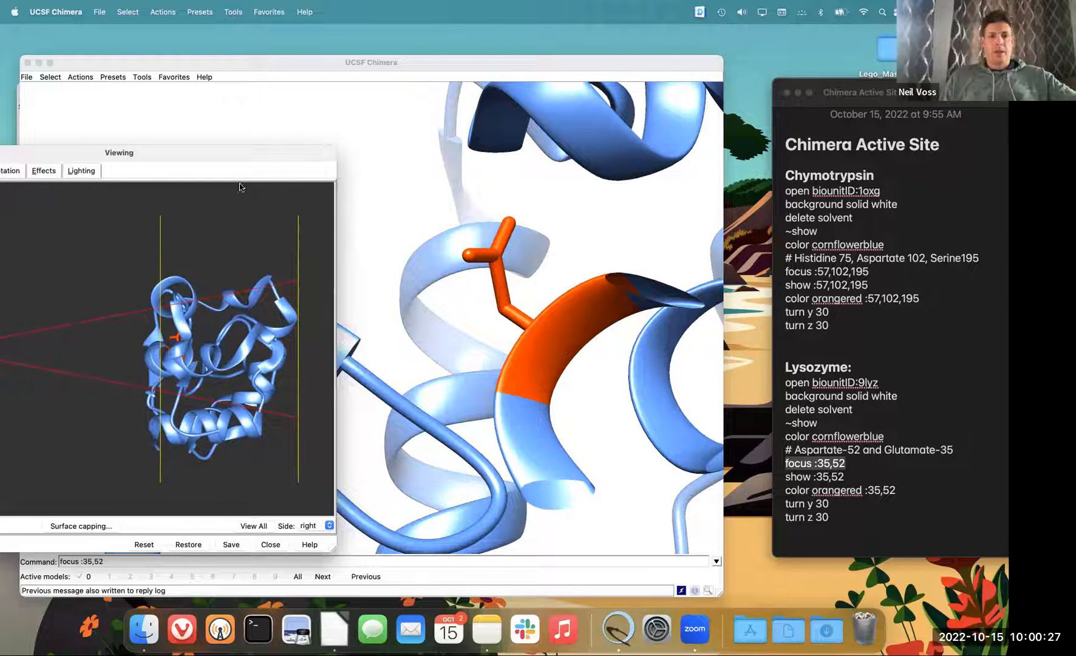
drag(119, 153, 888, 139)
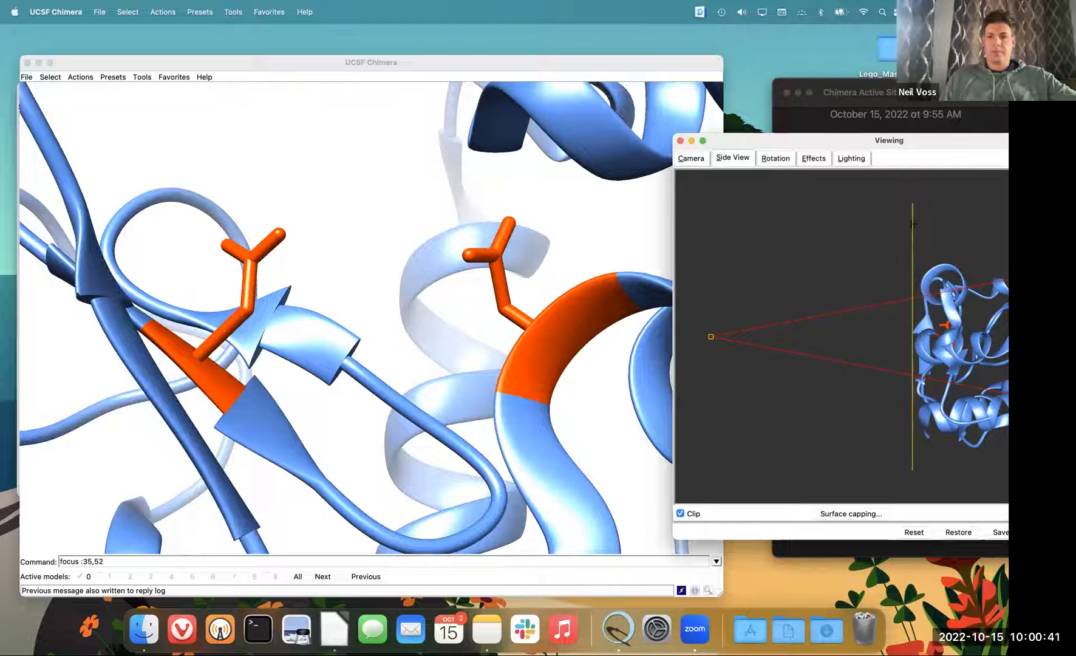
drag(888, 140, 676, 153)
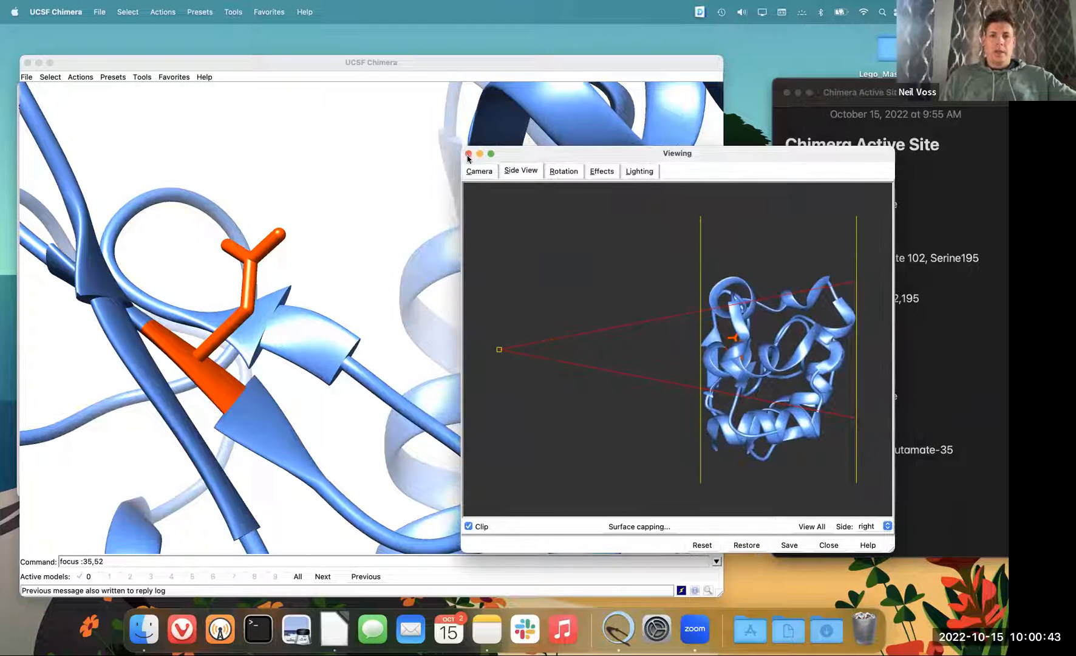
click(469, 154)
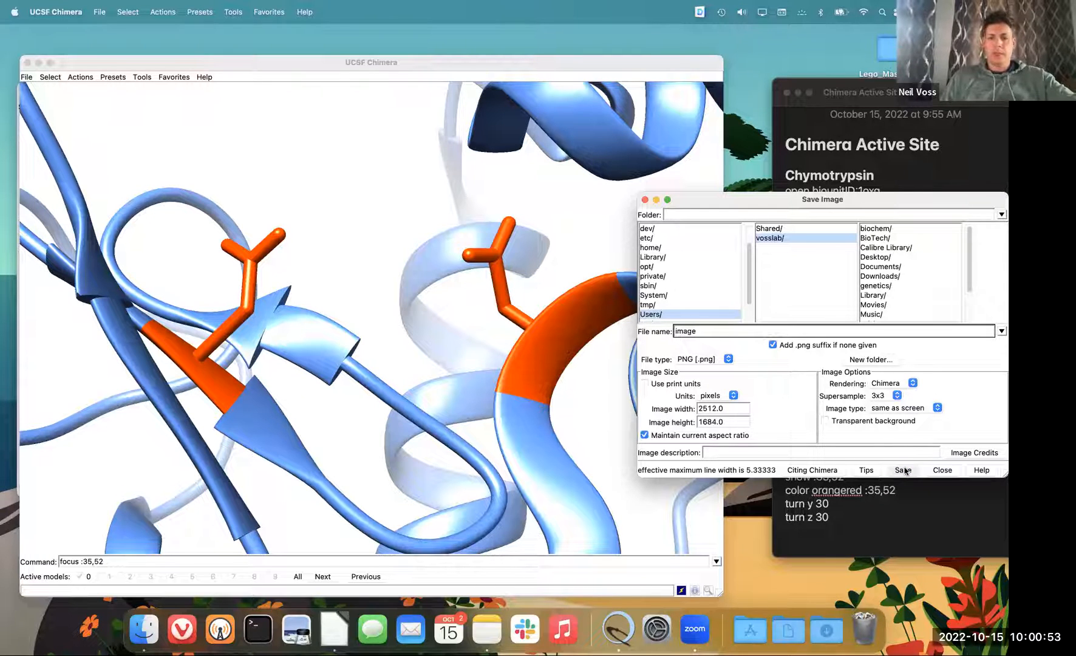
Step: Save the clipped lysozyme active-site view as a PNG from Save Image
click(902, 470)
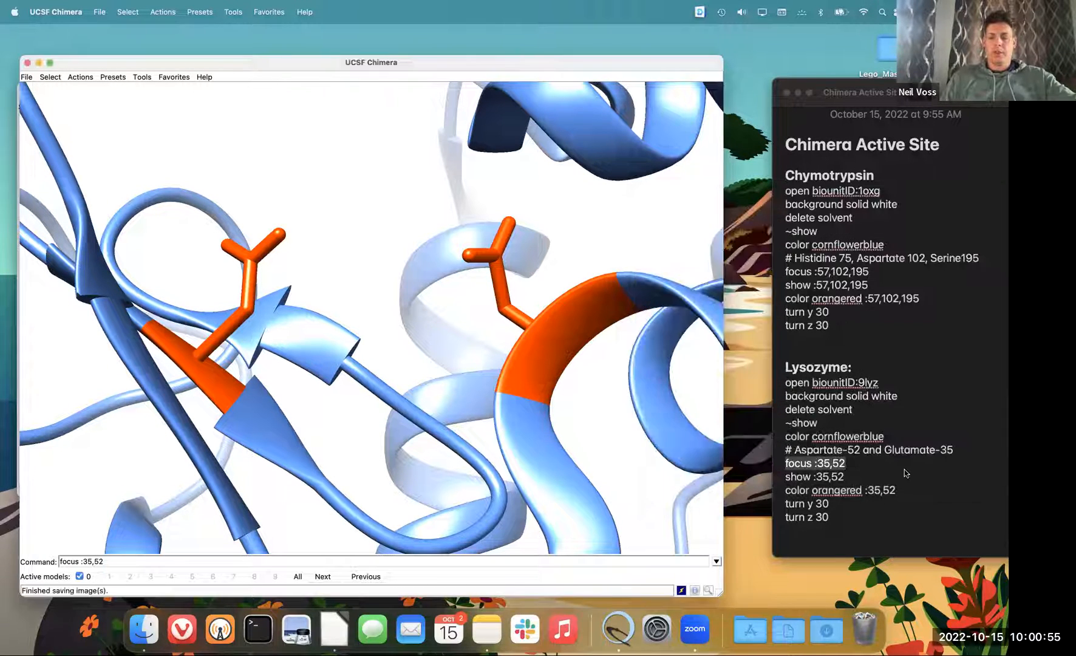